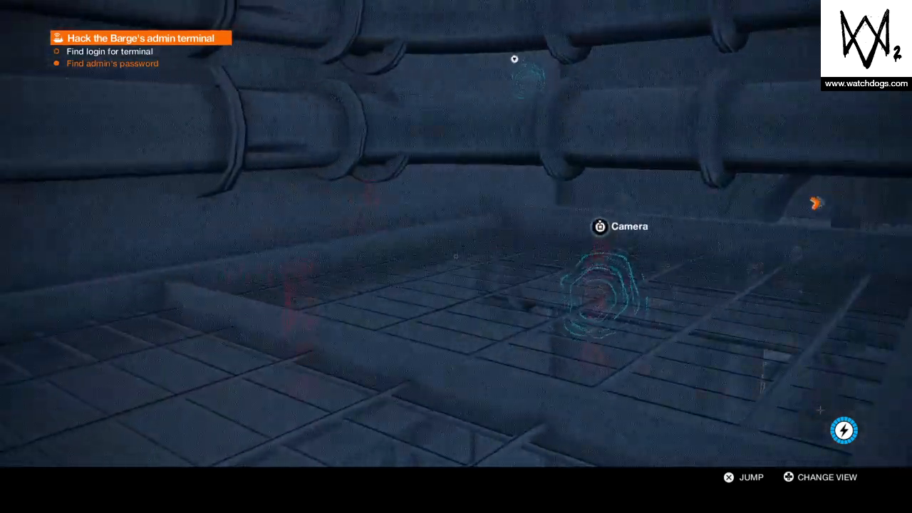
click(600, 227)
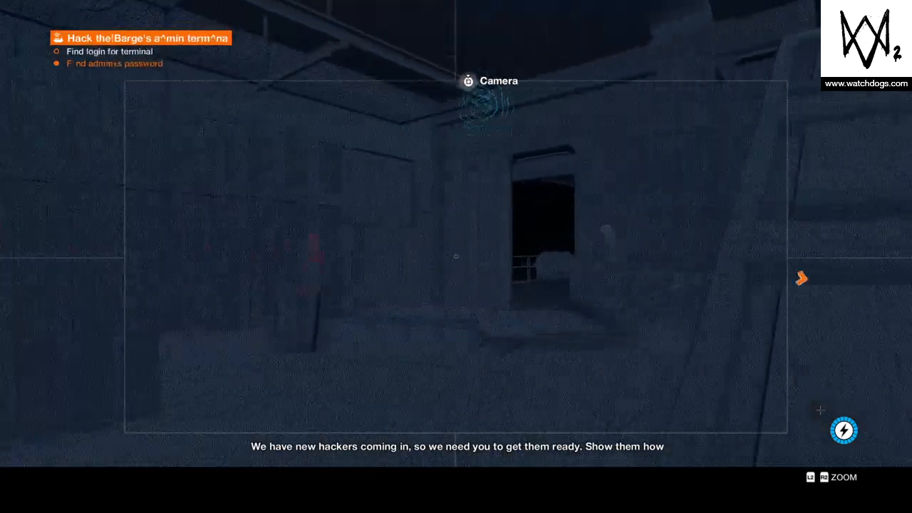